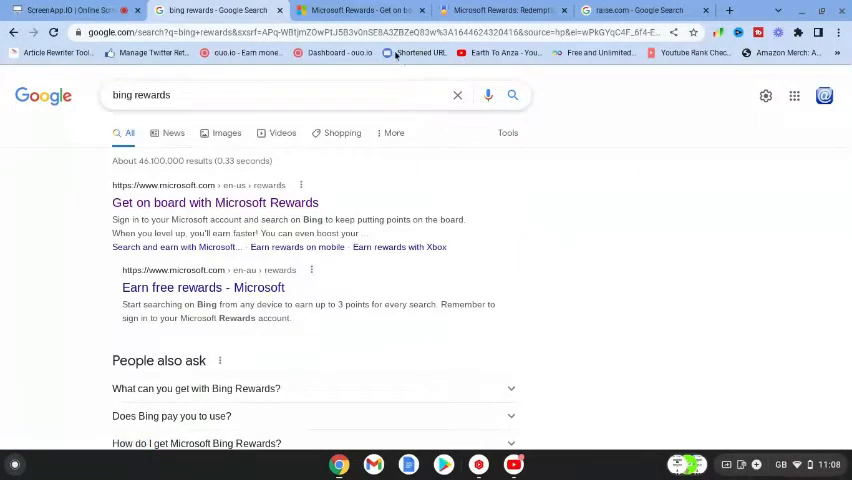
mouse_move(360, 10)
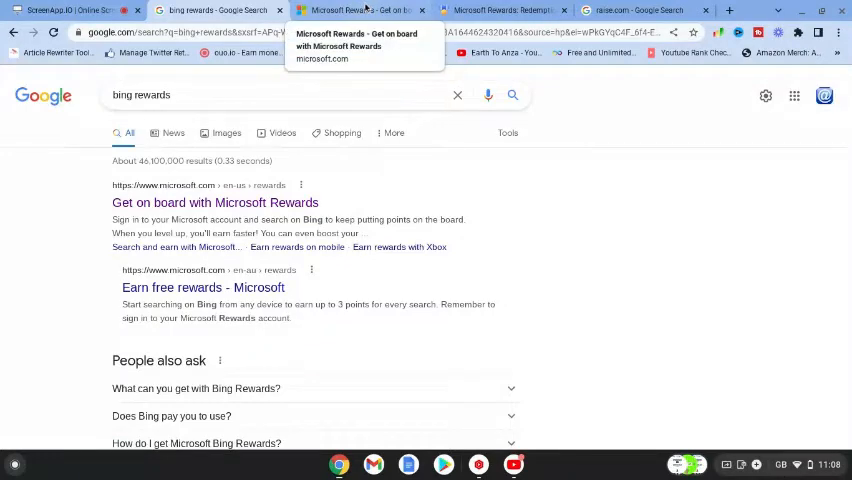
Switch from the bing rewards results to the Microsoft Rewards redeem catalogue.
click(360, 10)
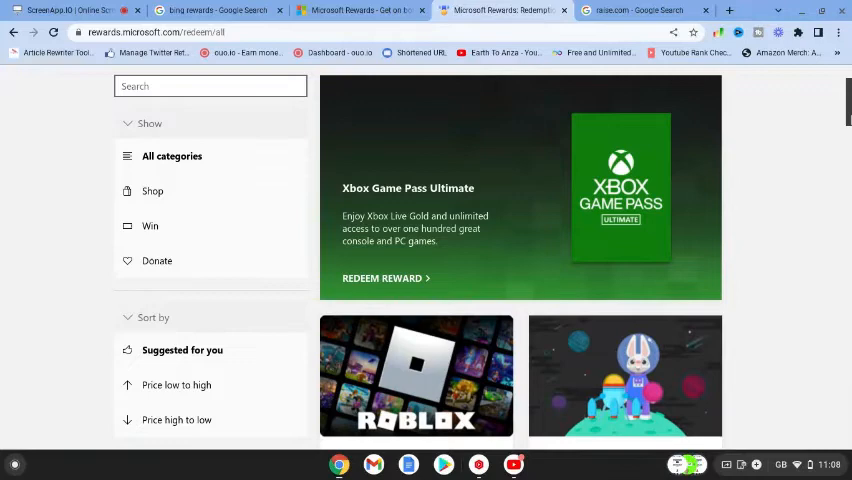
Scroll down the redeem catalogue through the gift card and donation options.
scroll(down, 3)
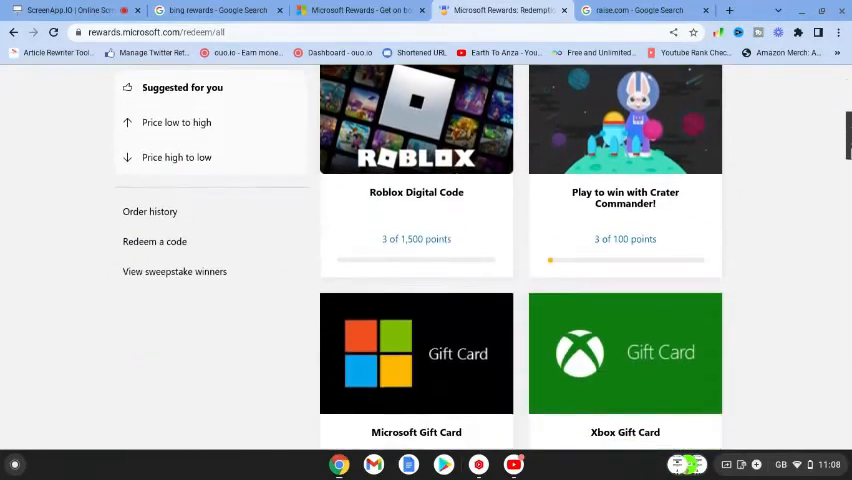
scroll(down, 3)
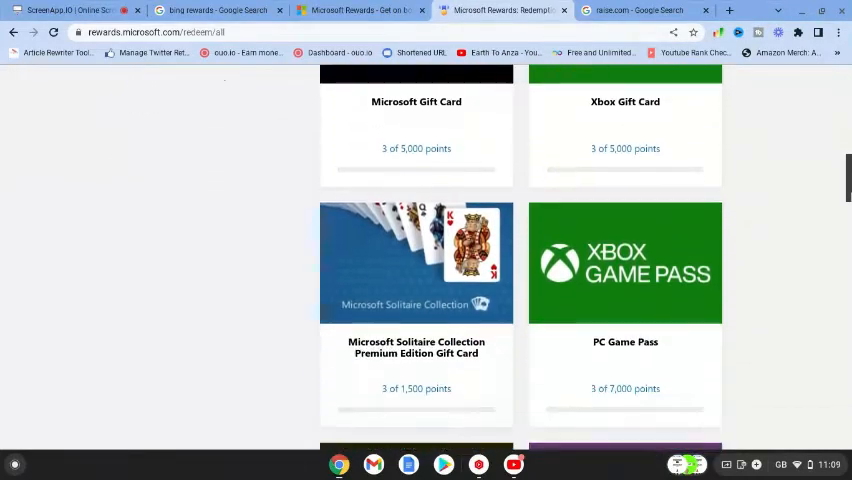
scroll(down, 3)
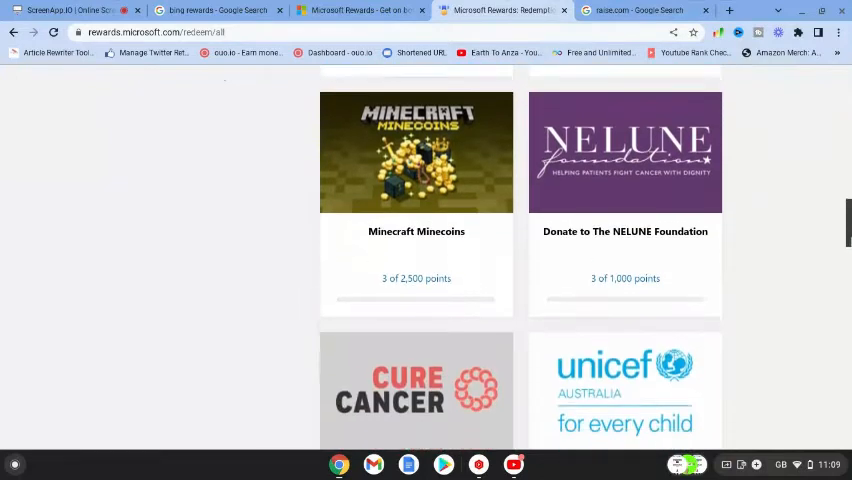
scroll(down, 3)
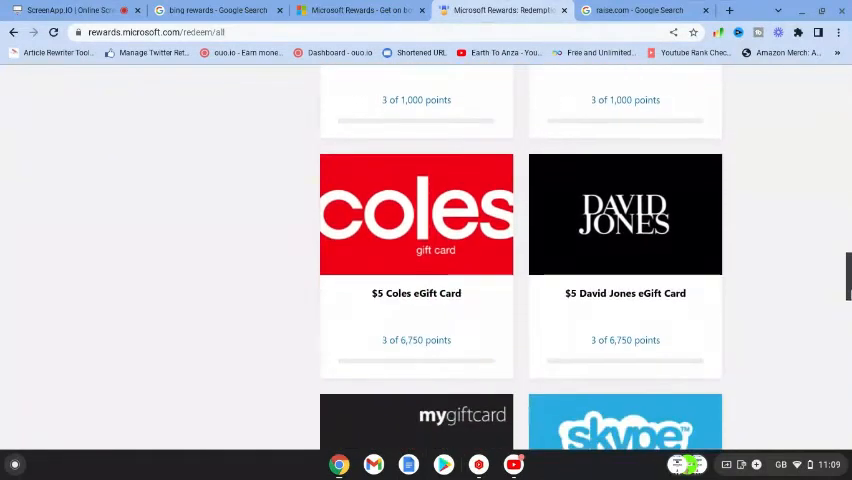
scroll(down, 3)
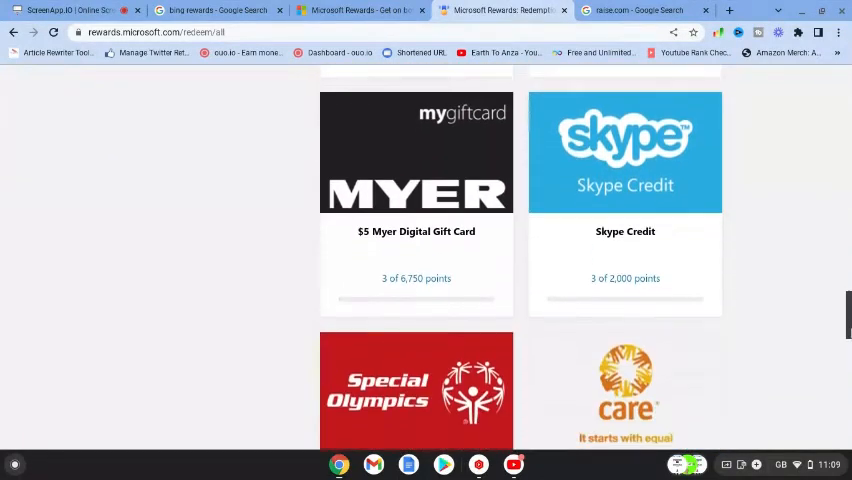
scroll(down, 3)
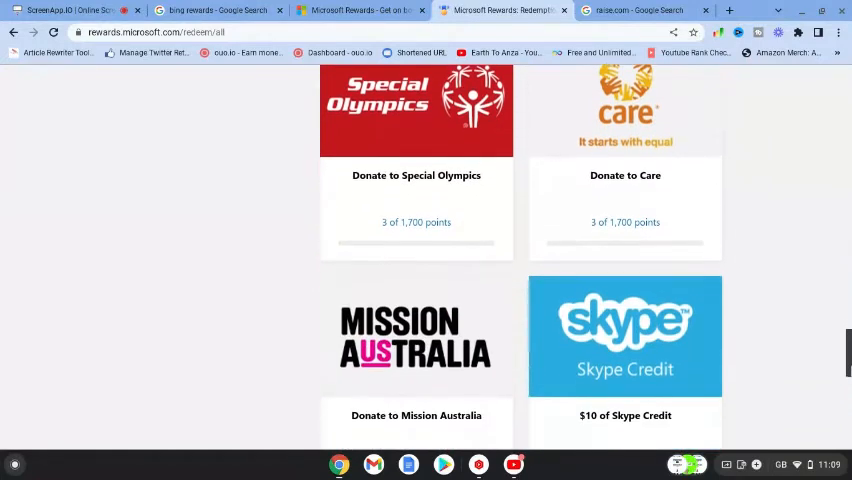
scroll(down, 3)
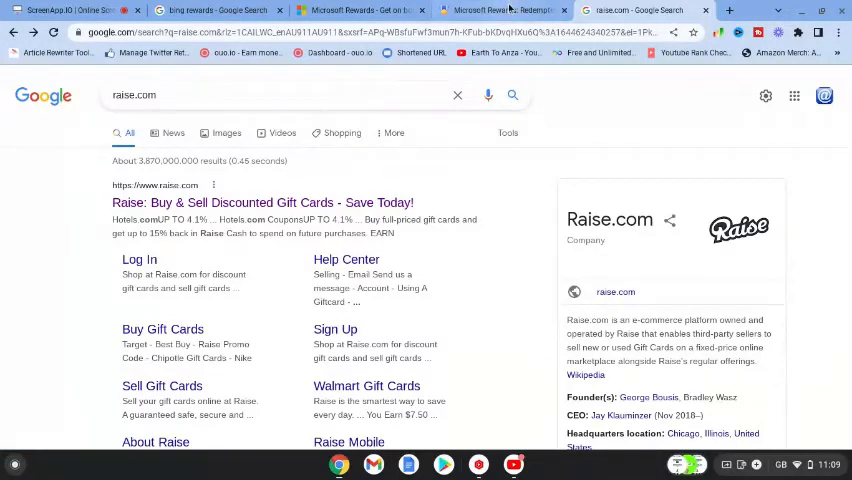
click(500, 10)
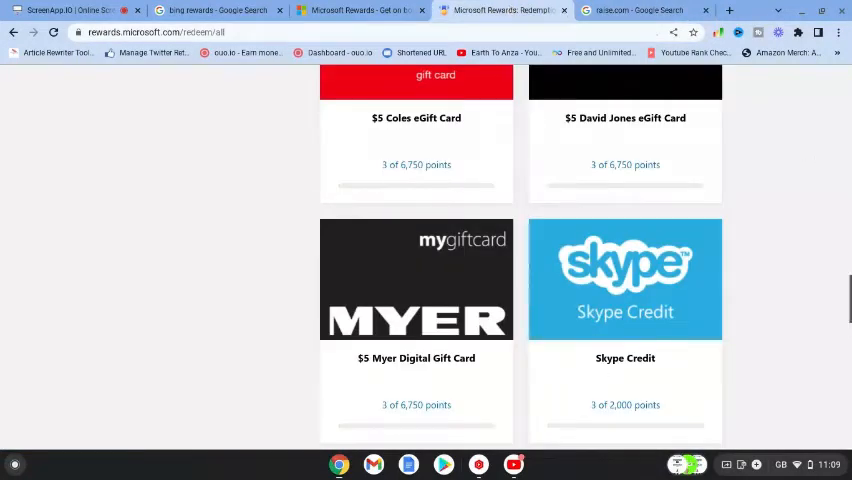
scroll(down, 3)
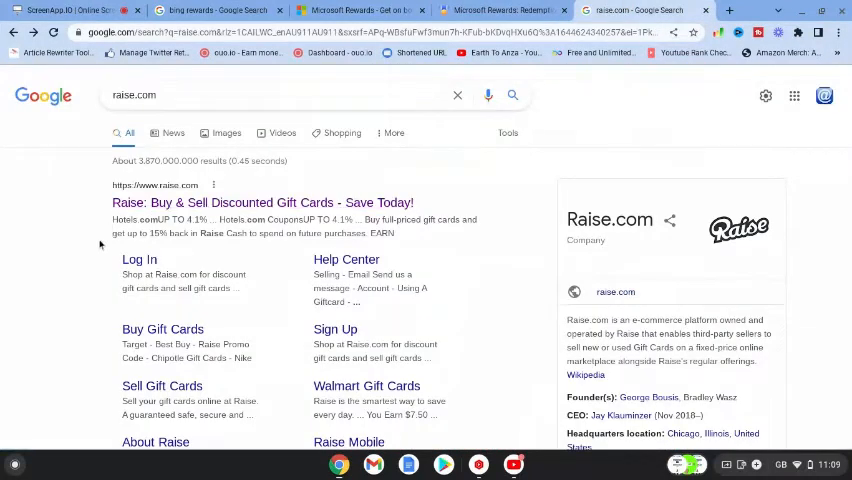
mouse_move(262, 202)
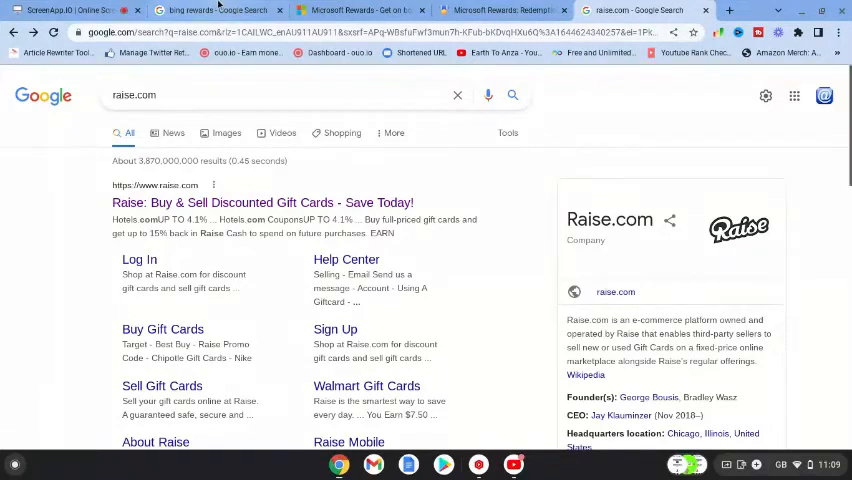
Bring the bing rewards Google Search results back into view.
click(200, 10)
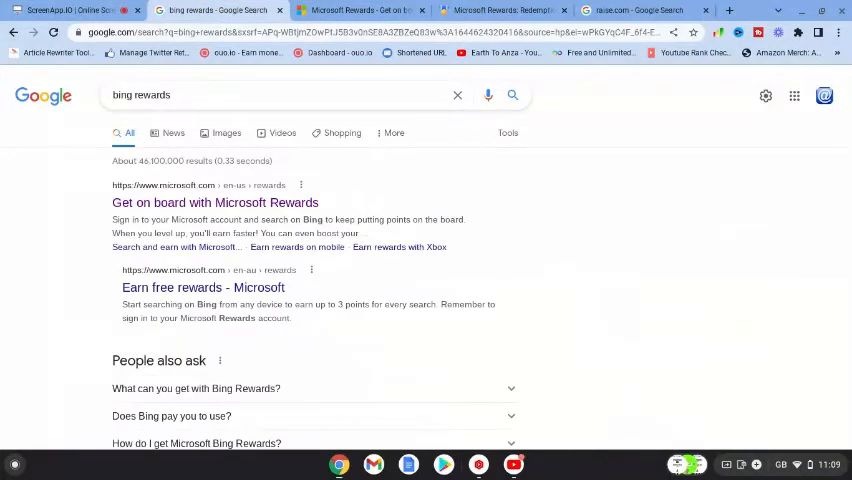
mouse_move(306, 68)
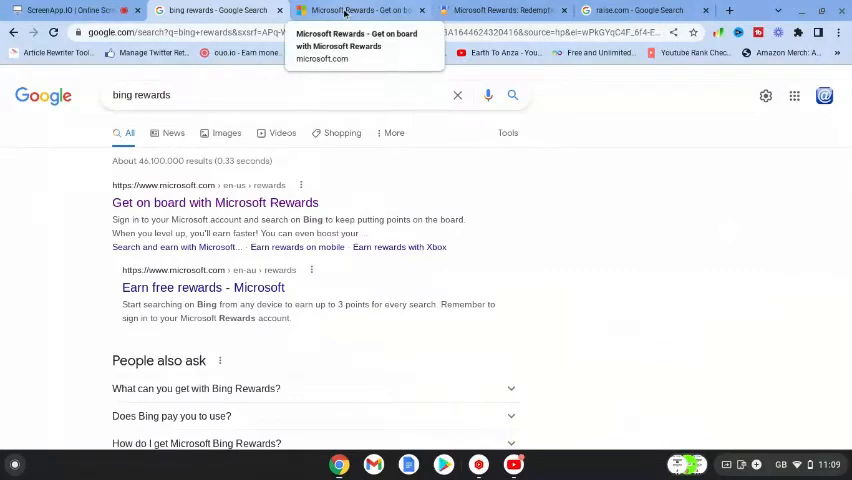
View the Microsoft Rewards Get on board page, then return to the raise.com results.
click(360, 10)
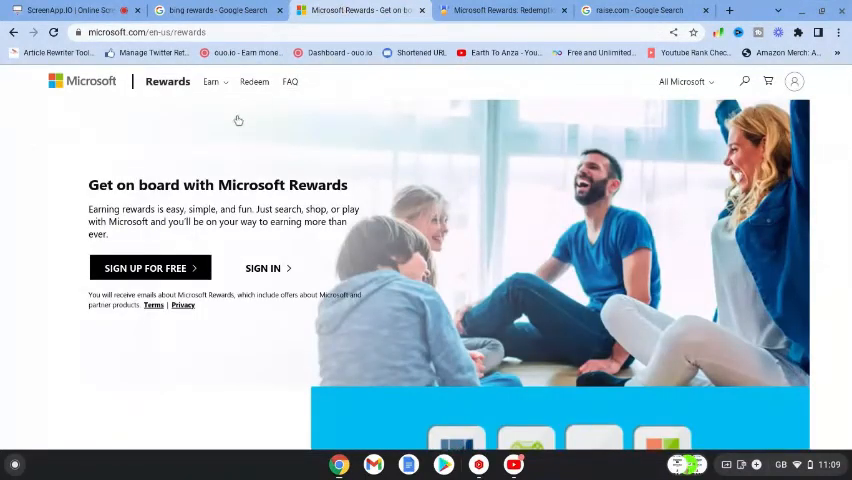
mouse_move(44, 312)
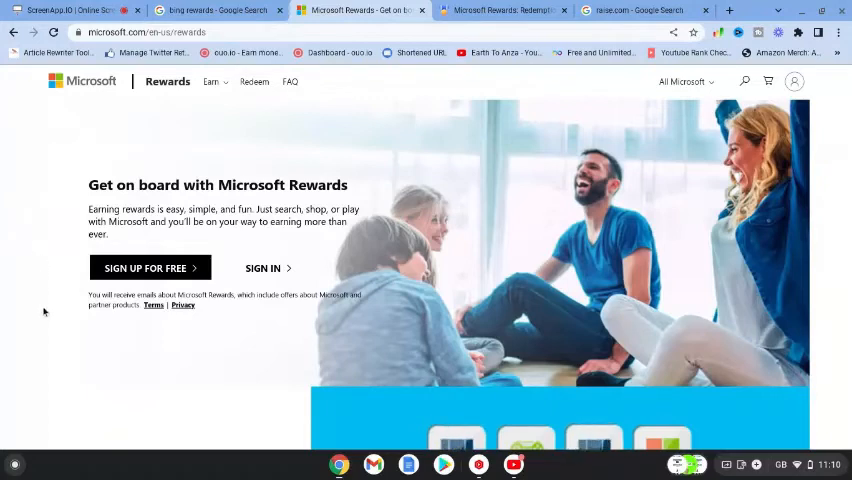
mouse_move(222, 352)
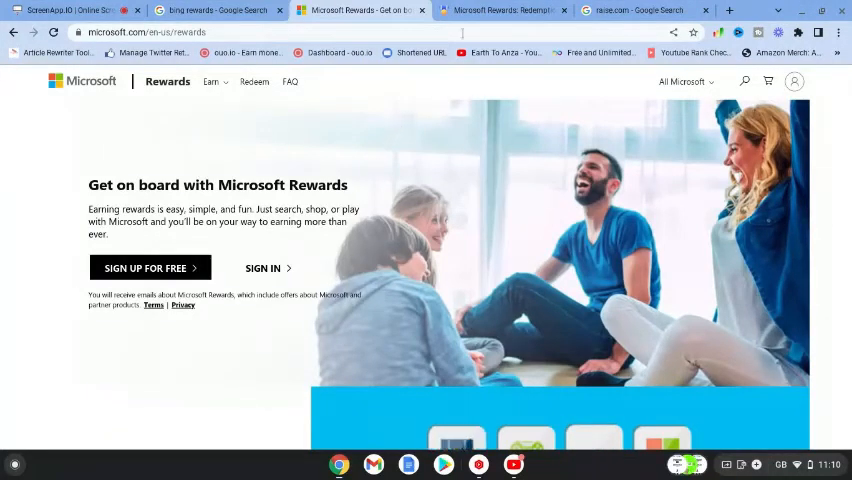
click(502, 10)
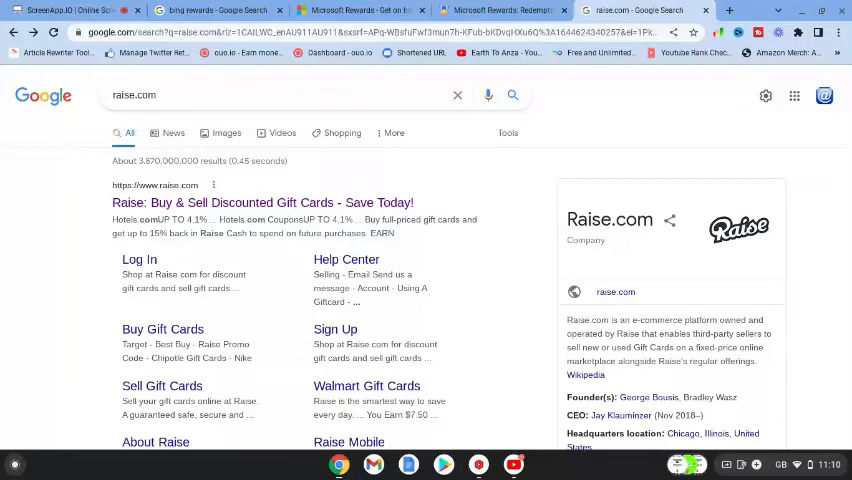
mouse_move(28, 200)
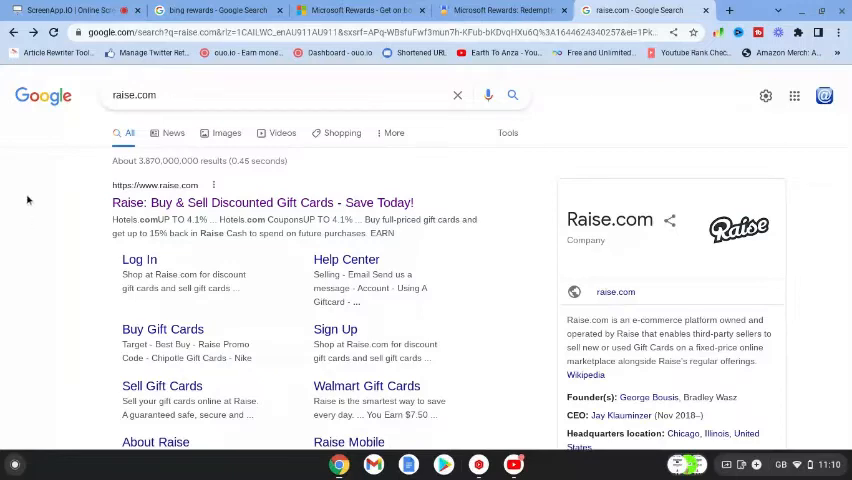